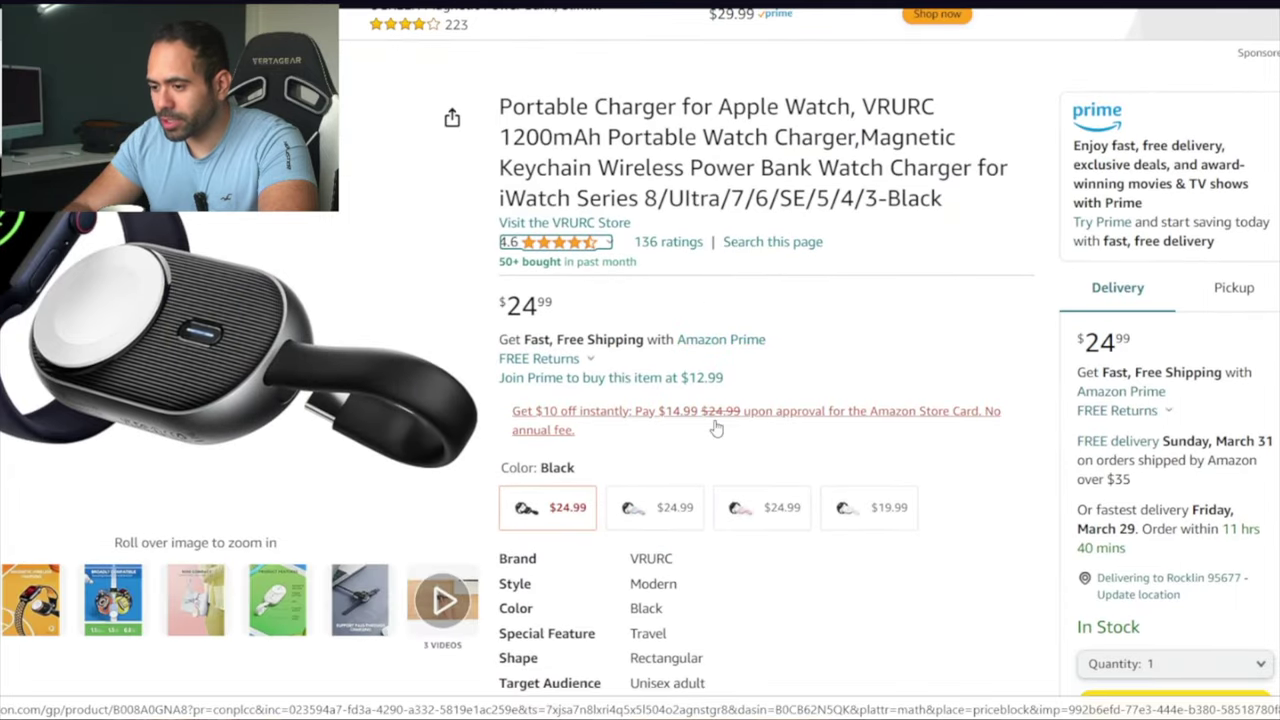
Step: Open the Suoman 45mm privacy screen protector case listing in Titanium
scroll("down", 3)
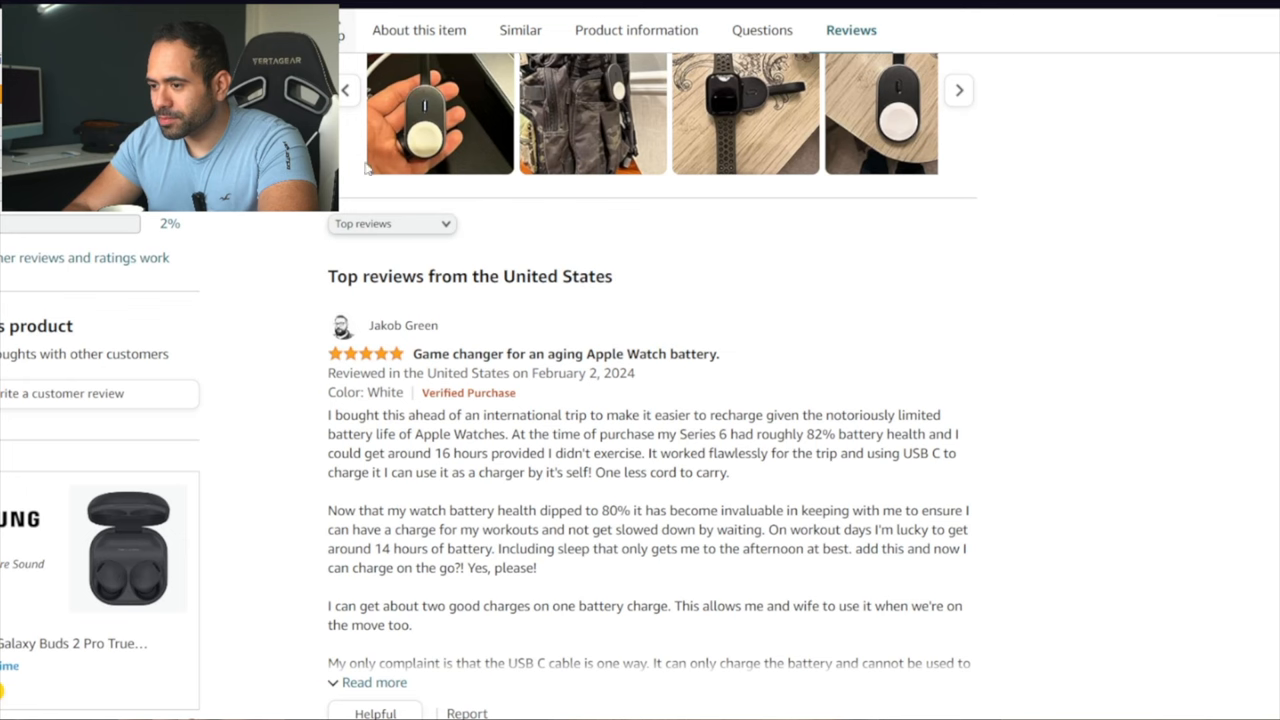
left_click(391, 223)
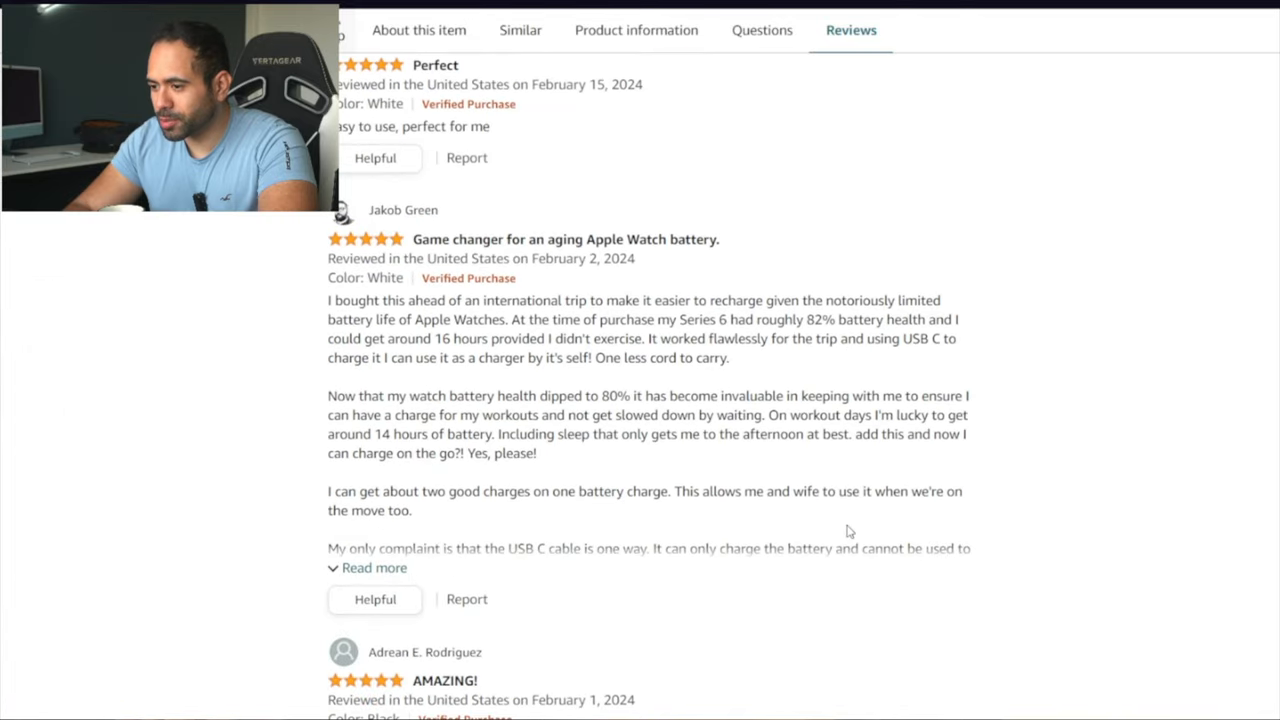
scroll("down", 3)
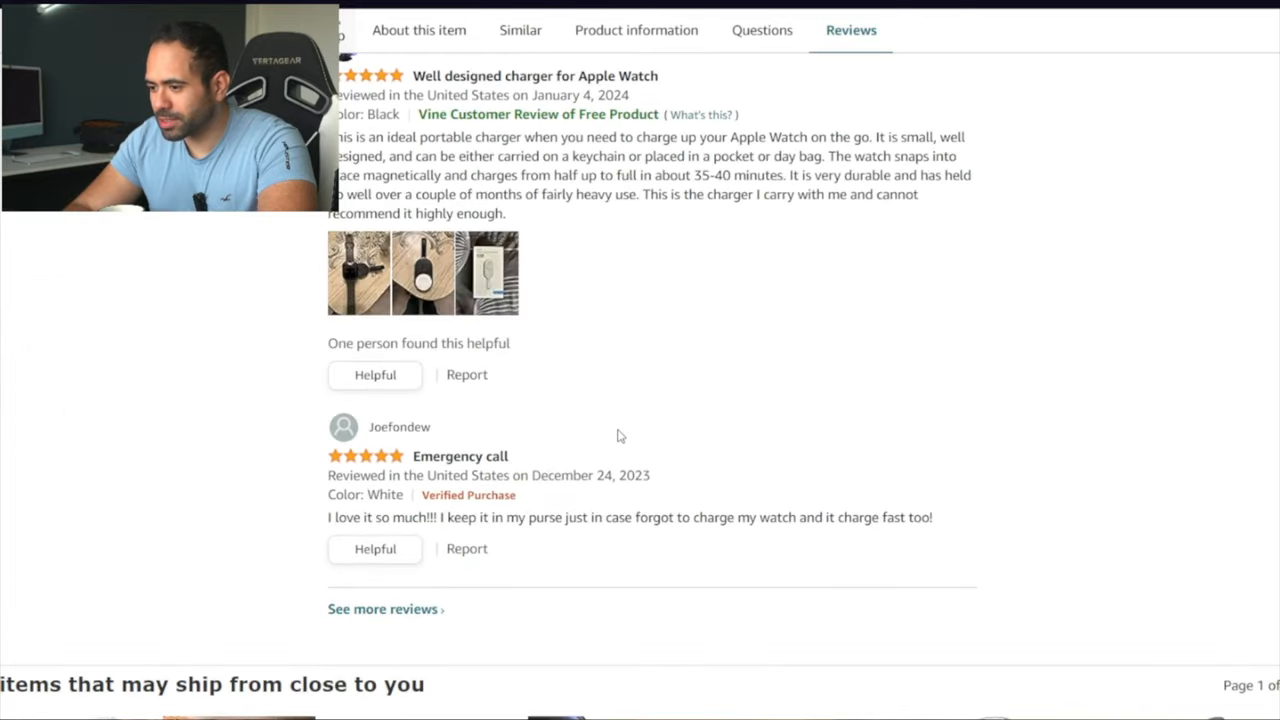
scroll("down", 3)
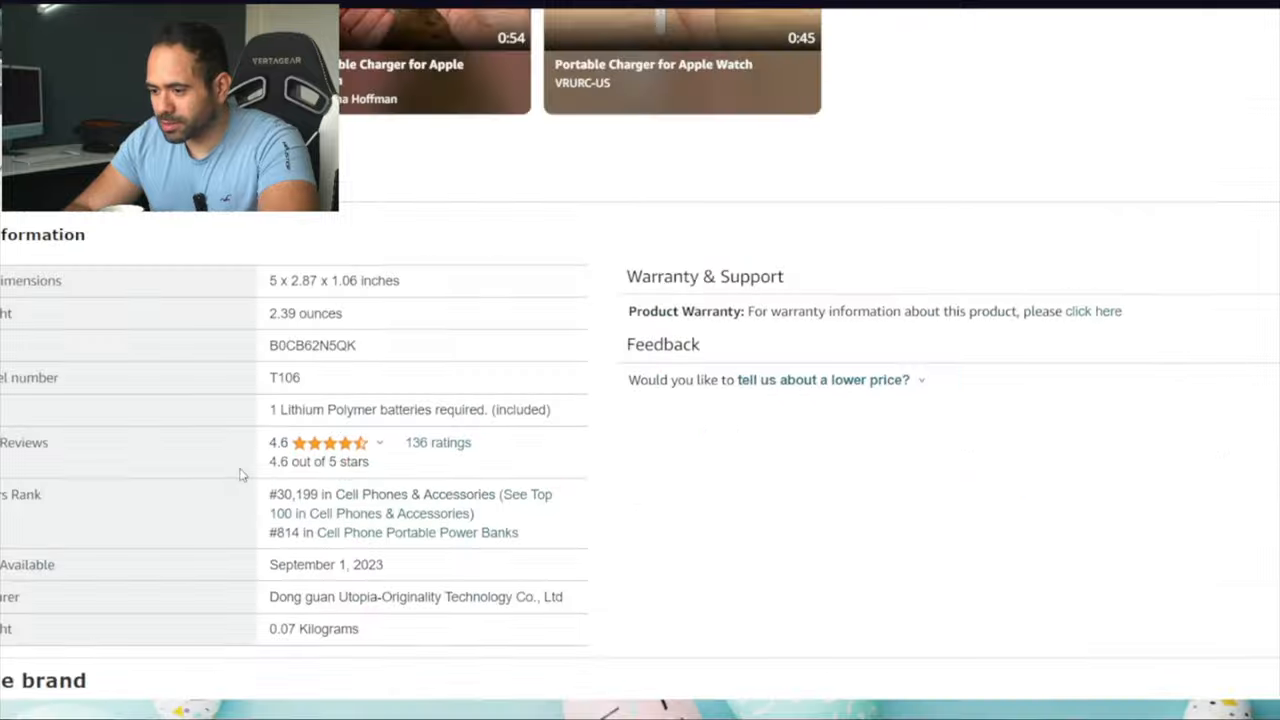
double_click(325, 565)
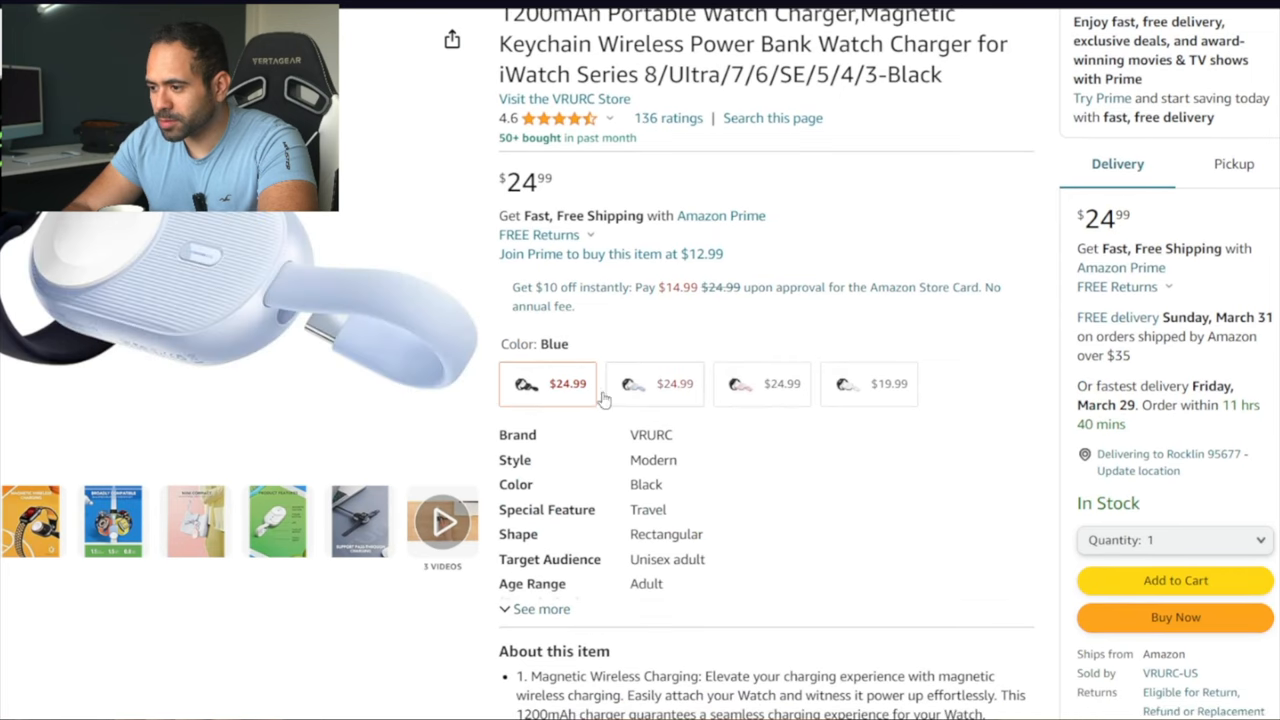
left_click(654, 384)
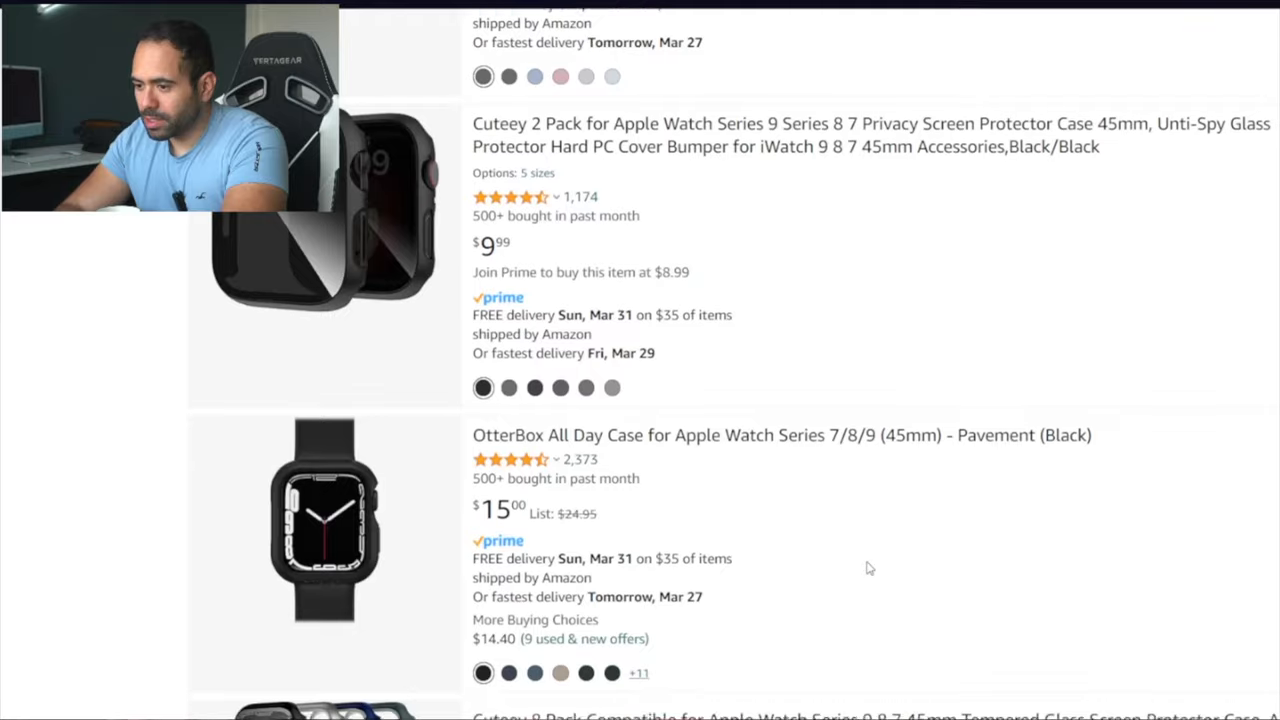
Step: Scroll through the recommendations and open a magnetic leather Apple Watch band listing
scroll("down", 3)
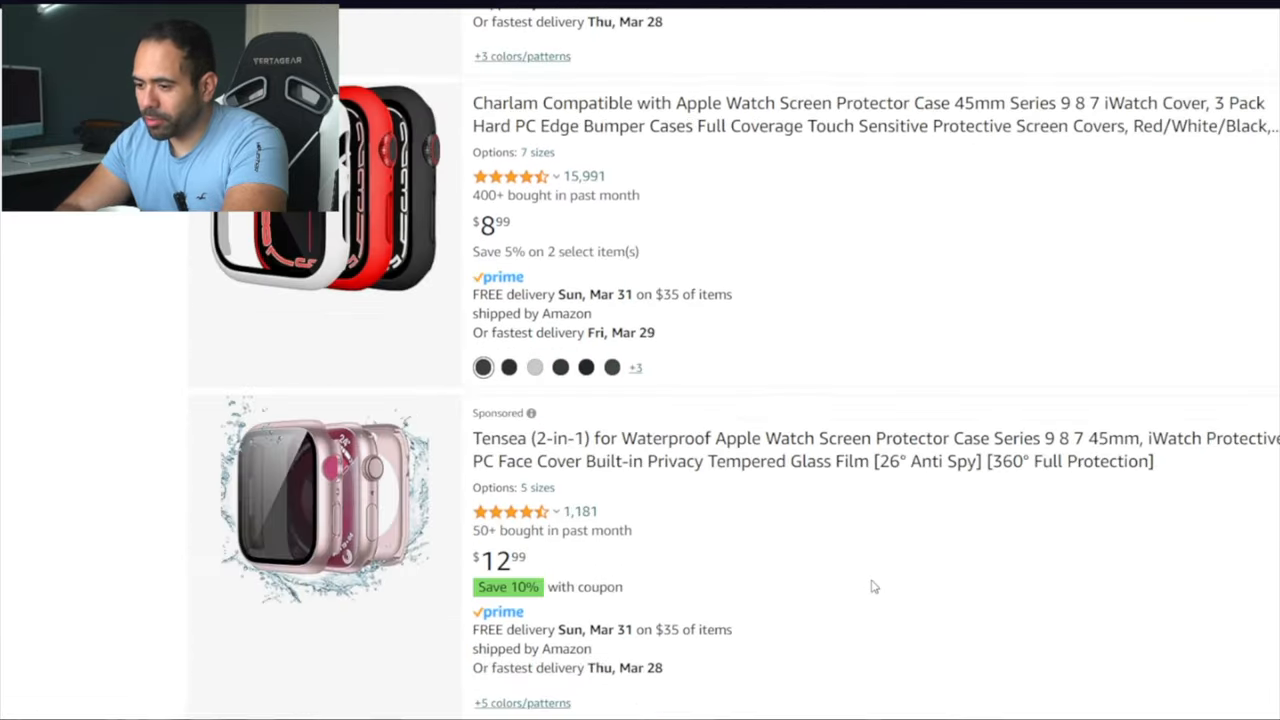
scroll("down", 3)
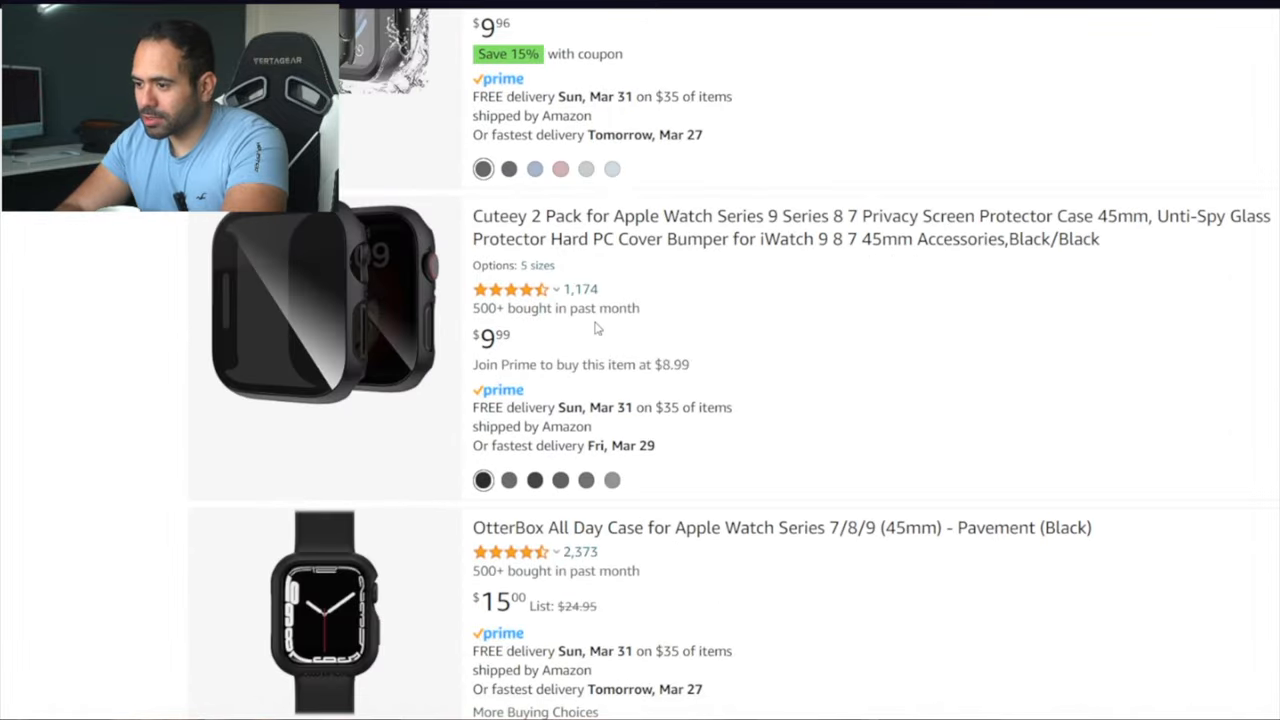
mouse_move(411, 258)
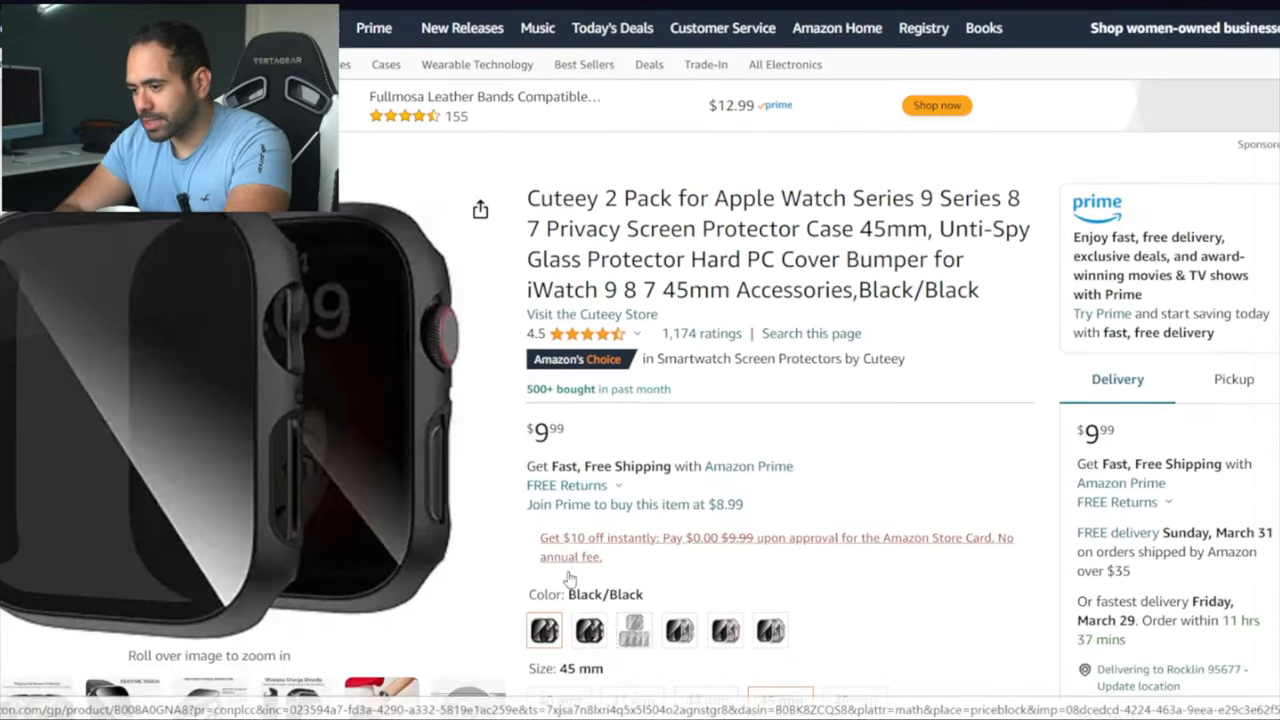
scroll("down", 3)
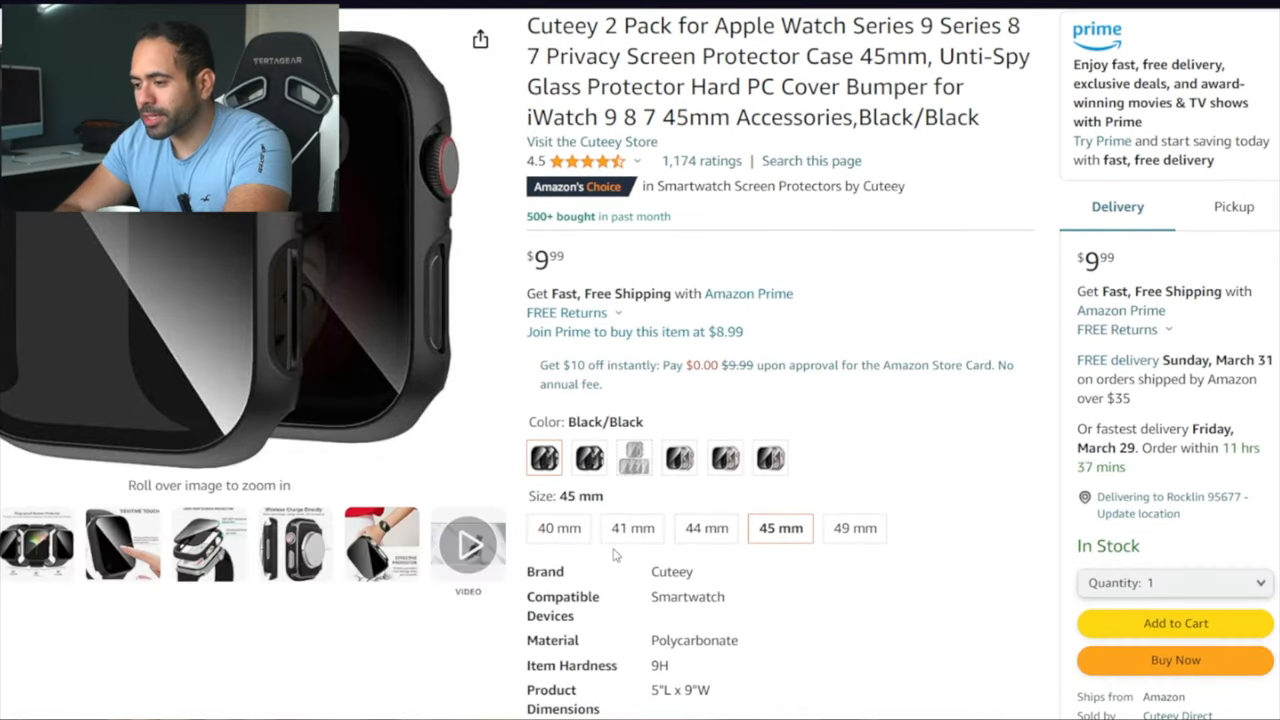
scroll("down", 3)
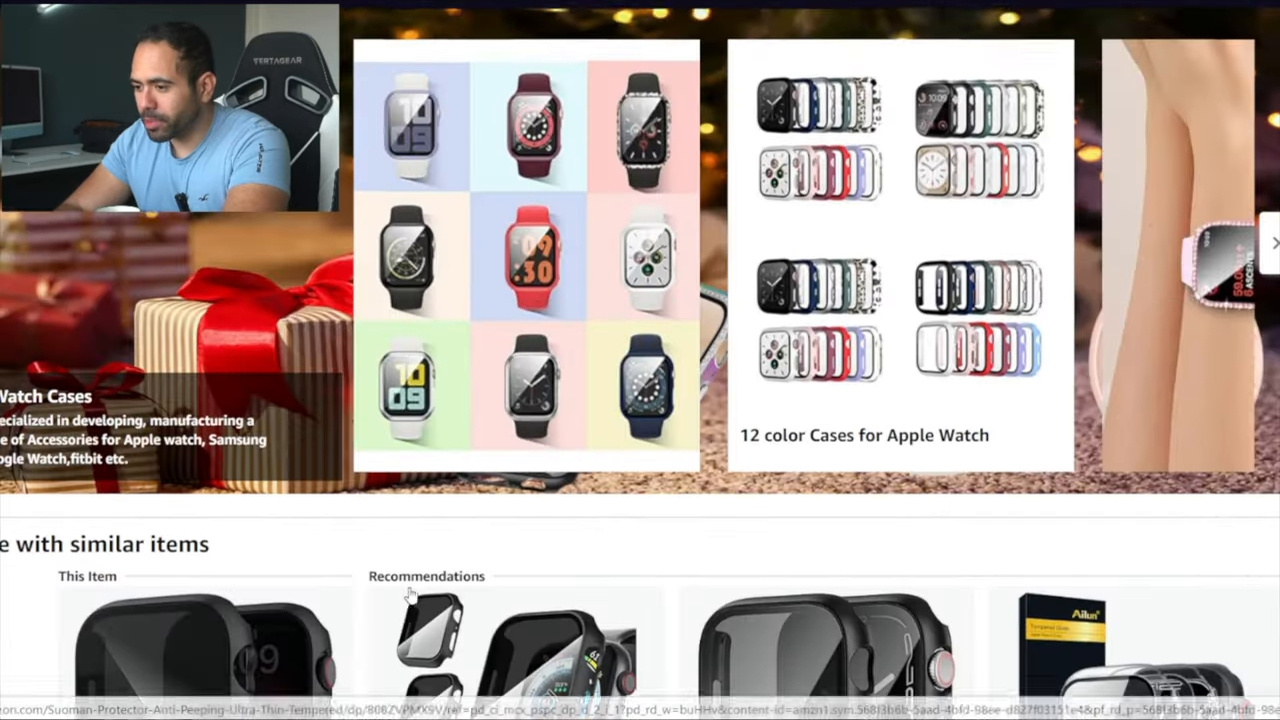
scroll("down", 3)
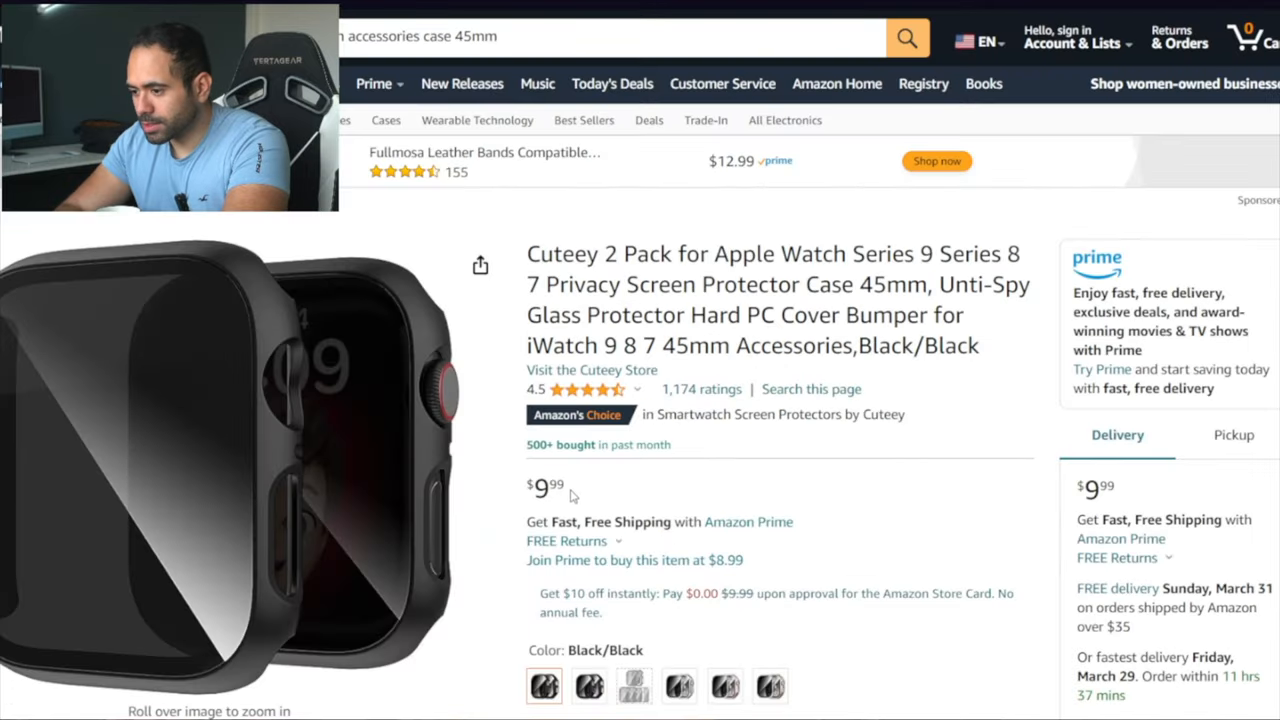
left_click(590, 686)
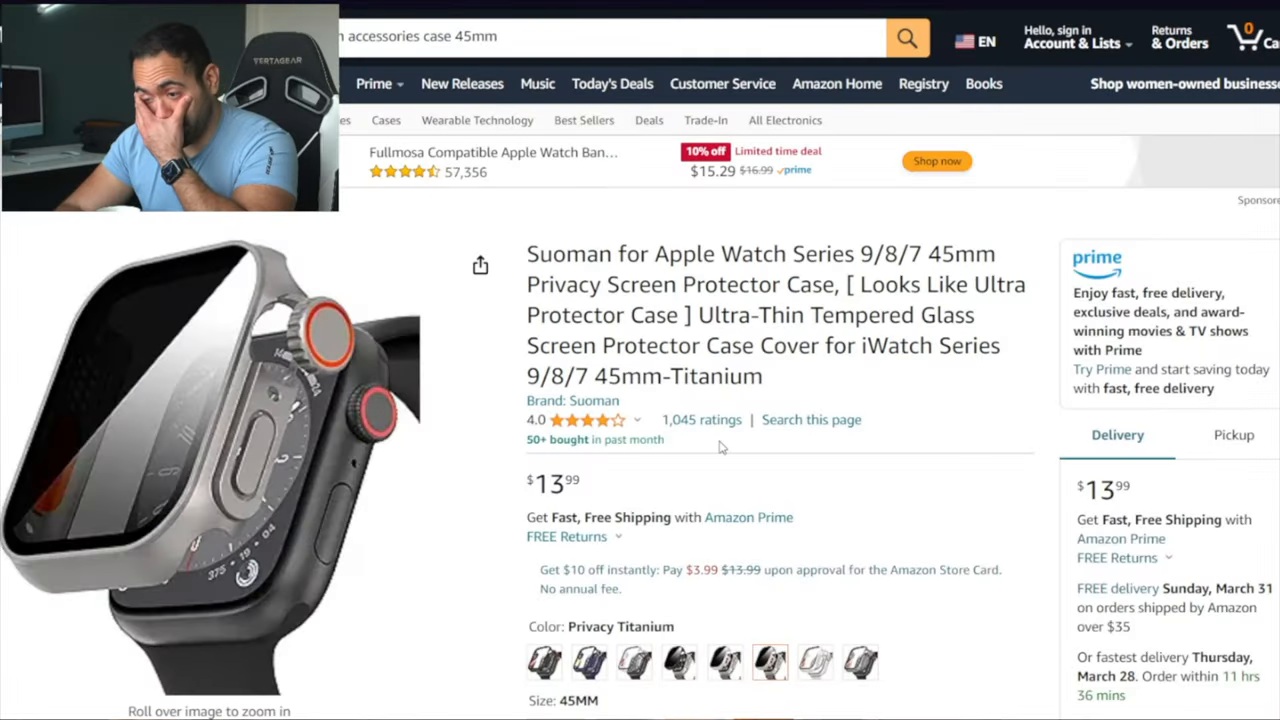
Step: Scroll through the magnetic leather band's top reviews from the United States
scroll("down", 3)
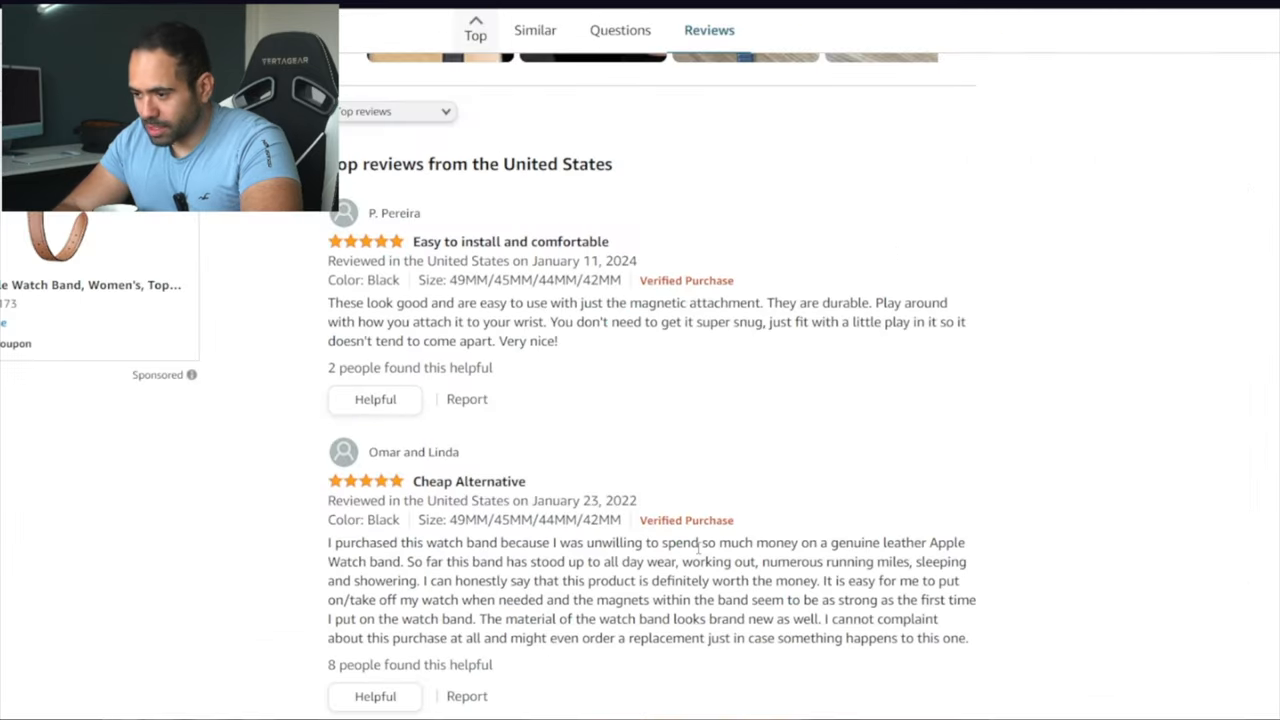
Step: Leave the magnetic leather band page for the Apple Watch band search results
scroll("down", 3)
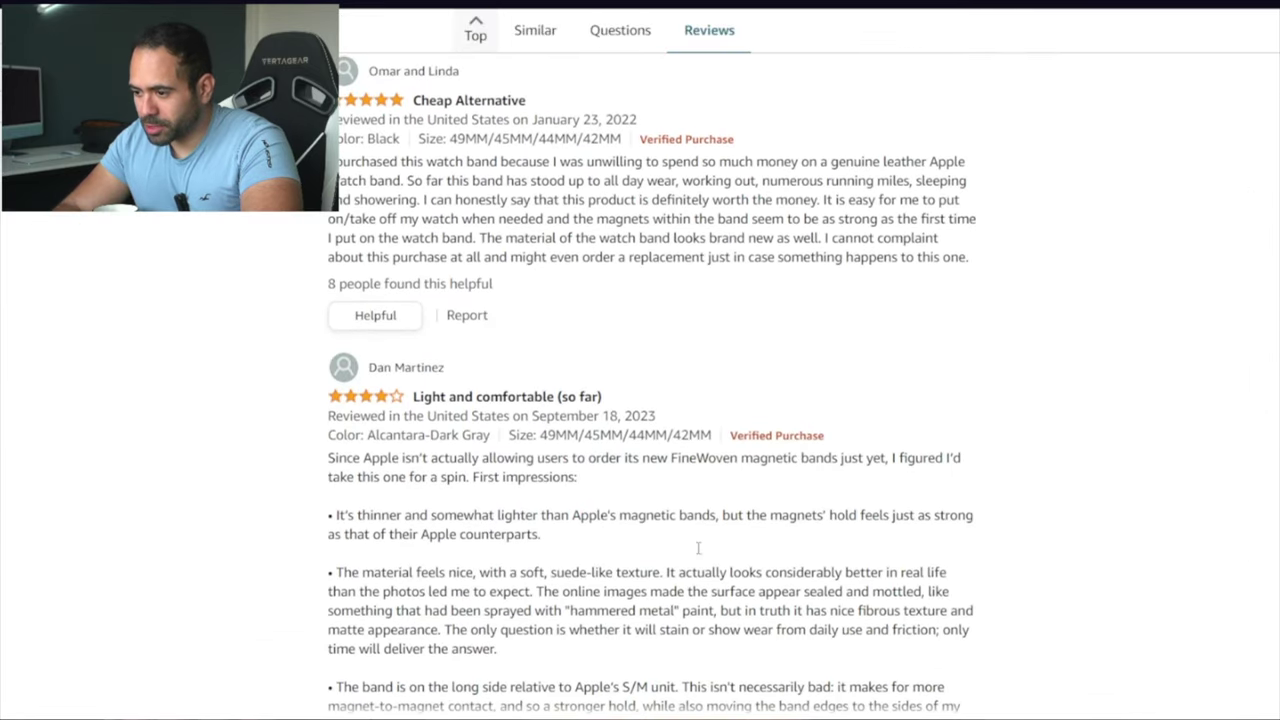
scroll("down", 3)
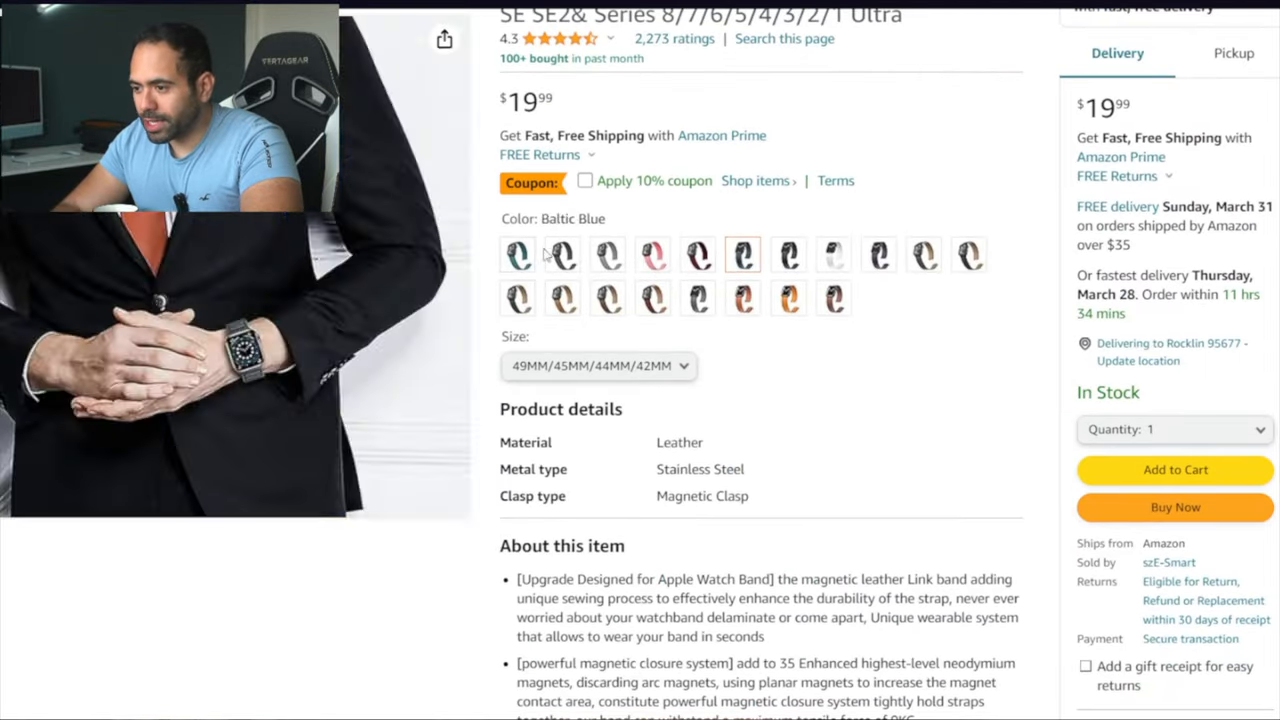
left_click(563, 298)
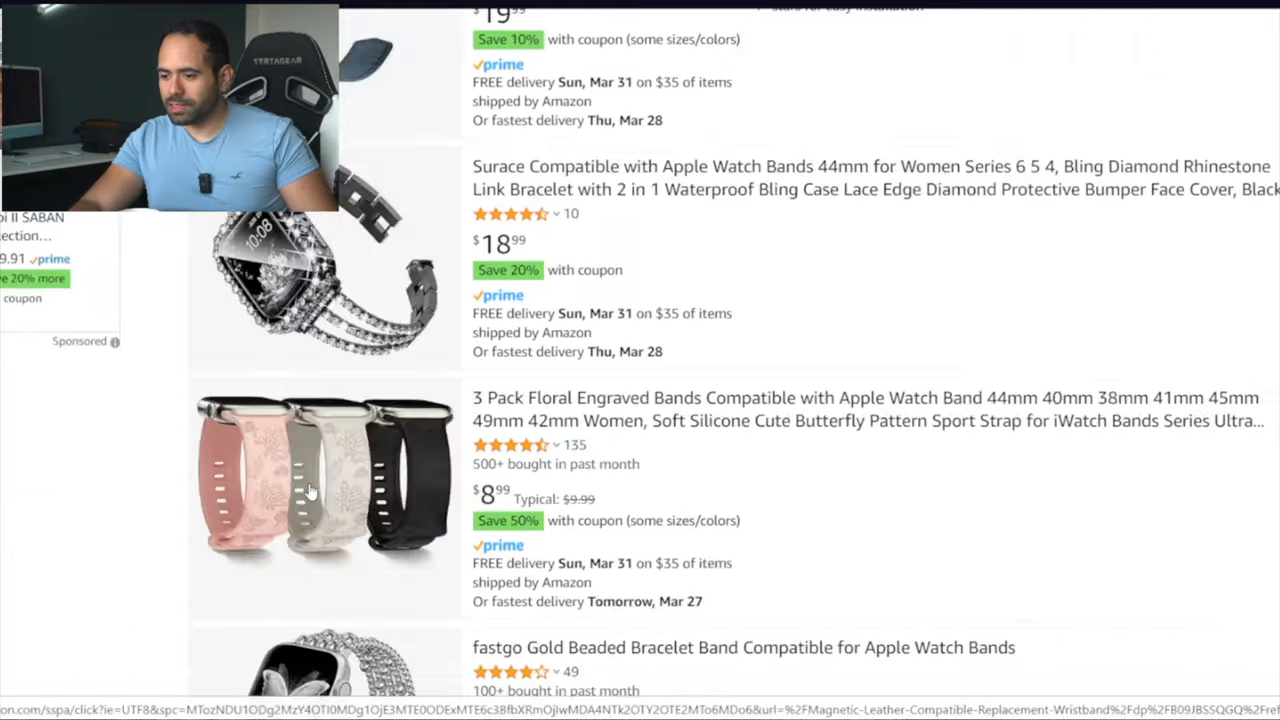
Step: Scroll the Apple Watch band results down to the JIELIELE Solo Loop strap
scroll("down", 3)
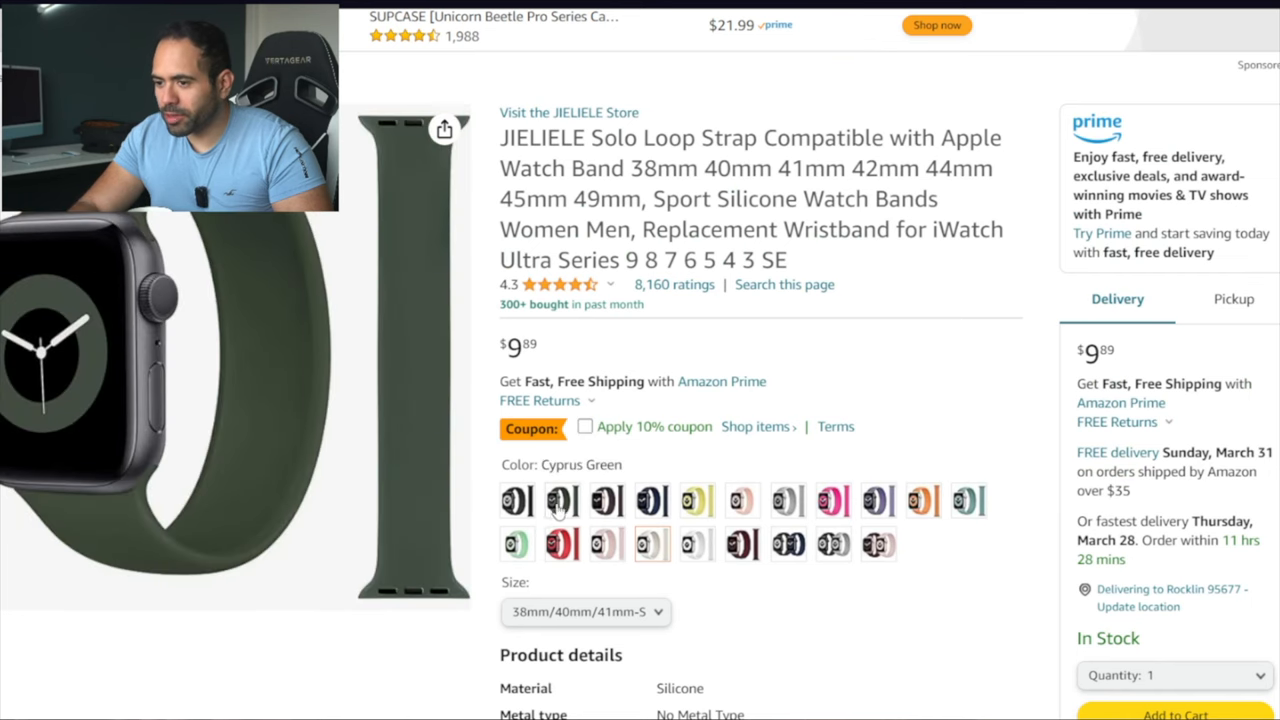
Step: Choose Black for the JIELIELE Solo Loop strap and scroll to its size chart
left_click(878, 544)
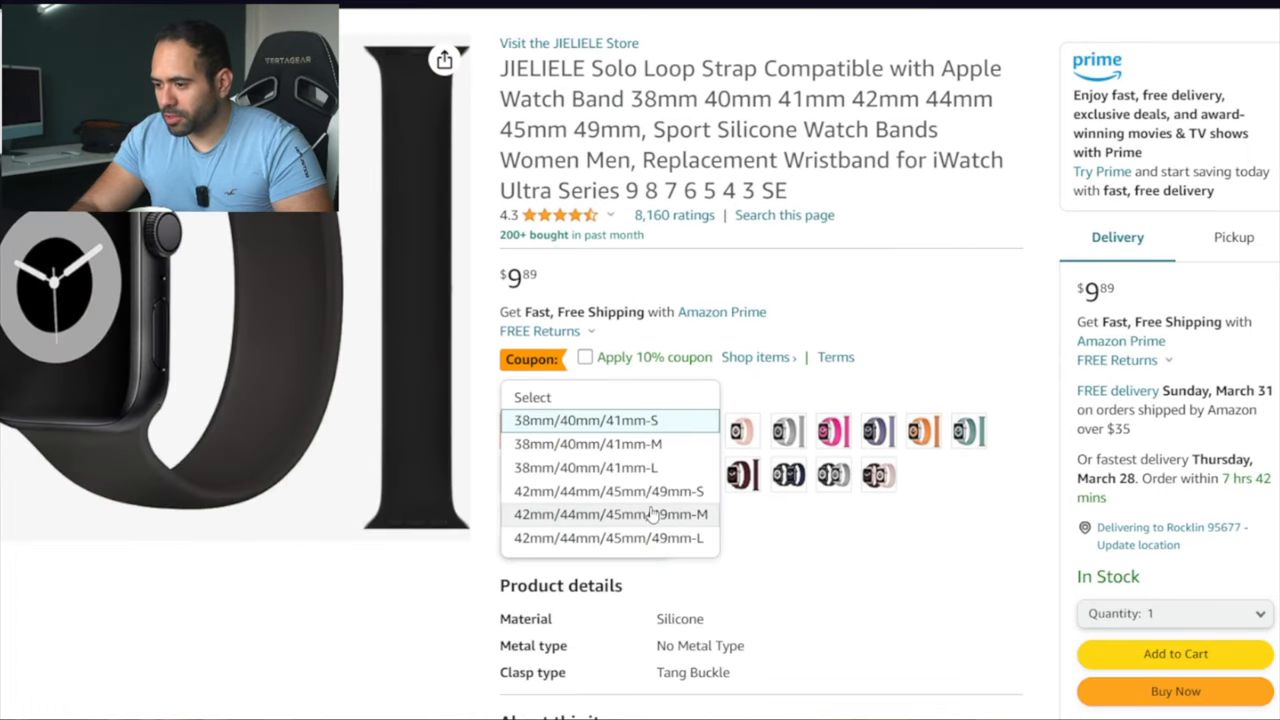
mouse_move(698, 538)
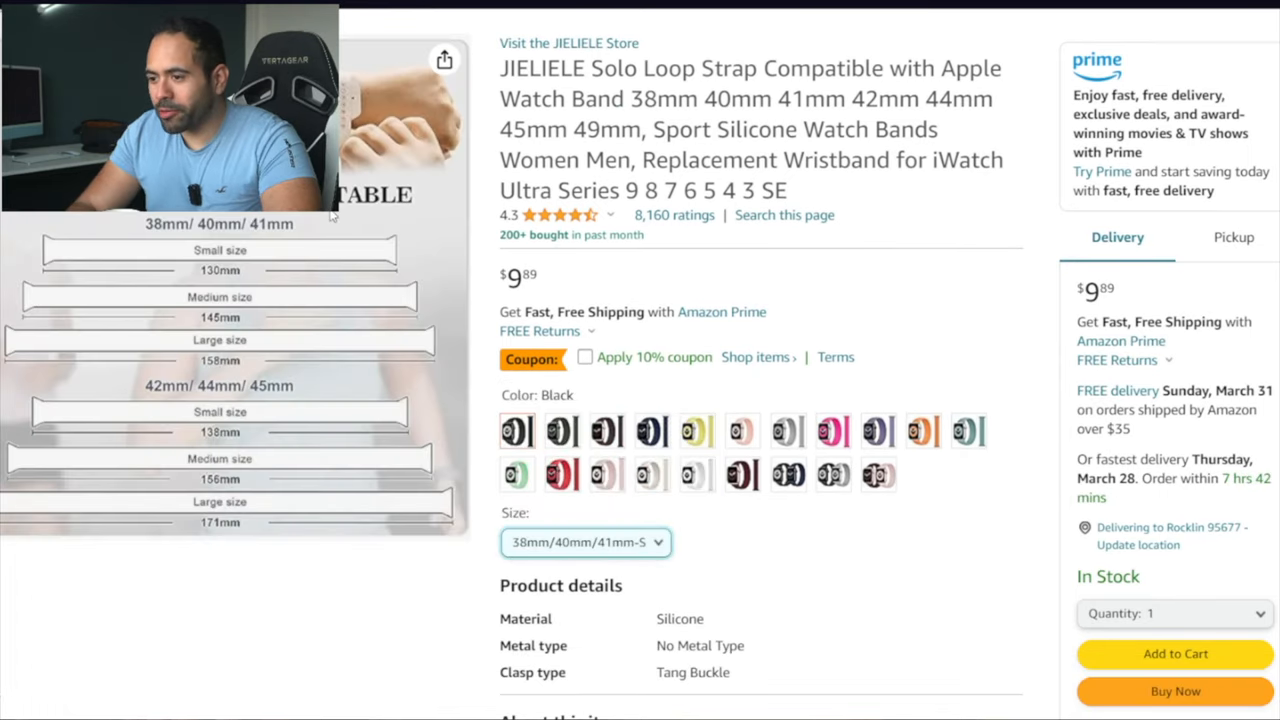
scroll("down", 3)
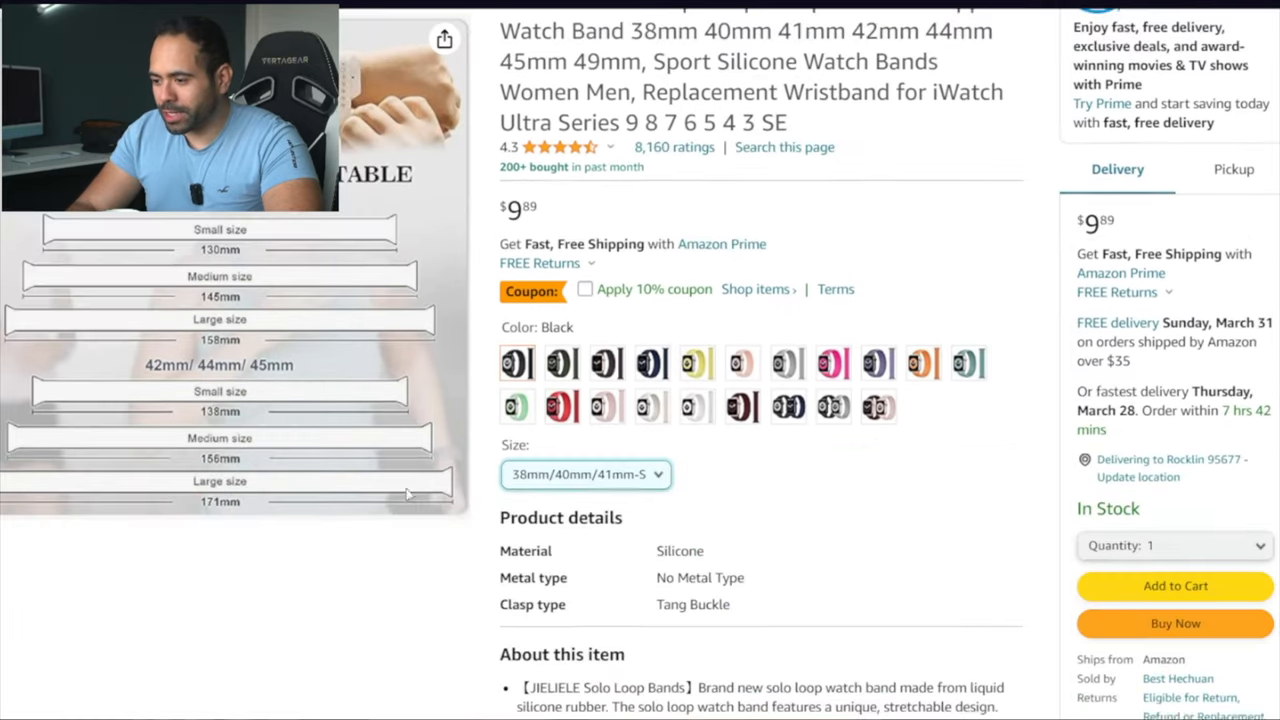